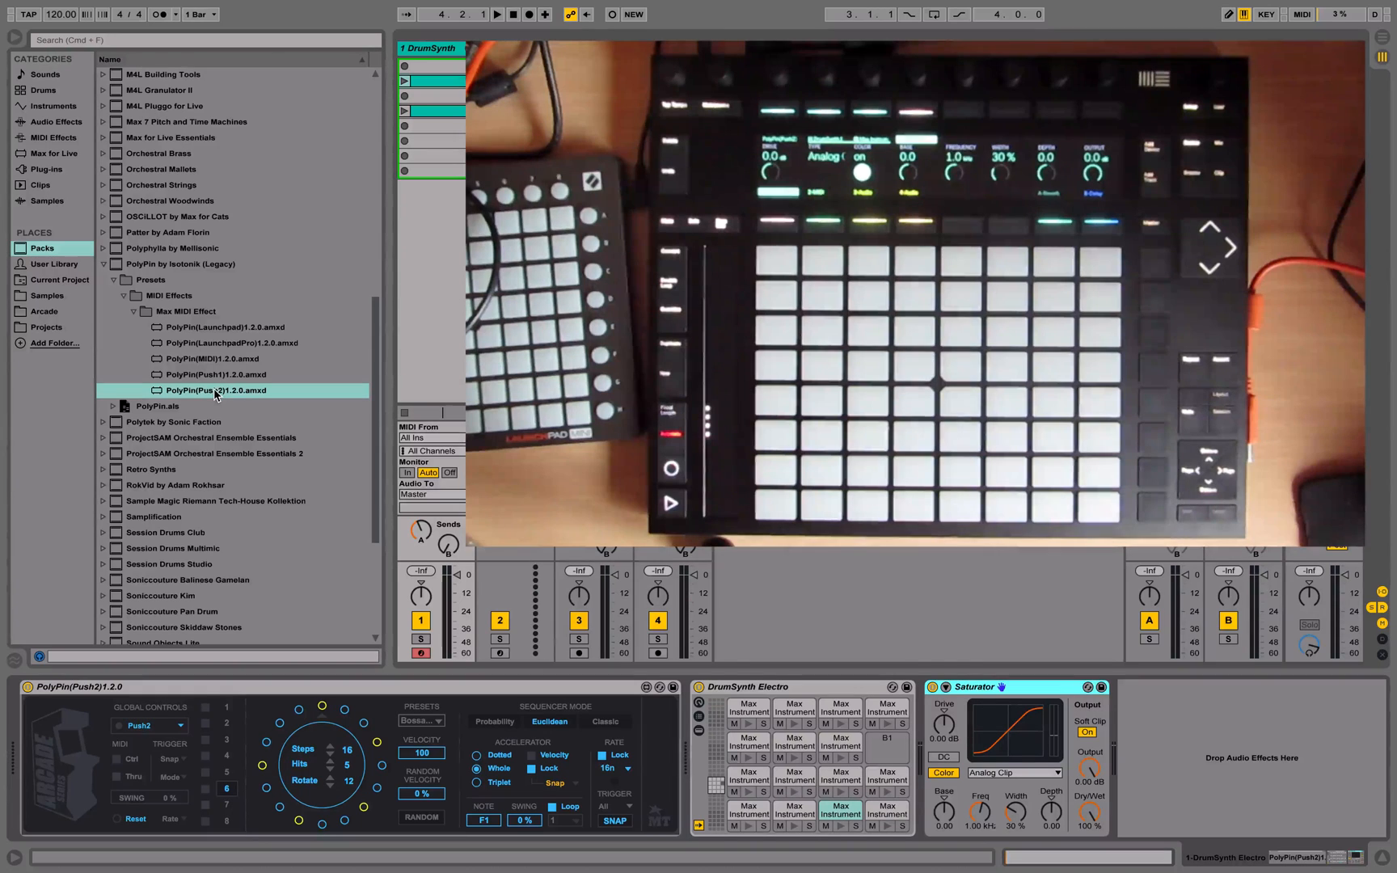
Step: Cycle the sequencer between Probability and Classic modes, ending on Classic step patterns
click(151, 726)
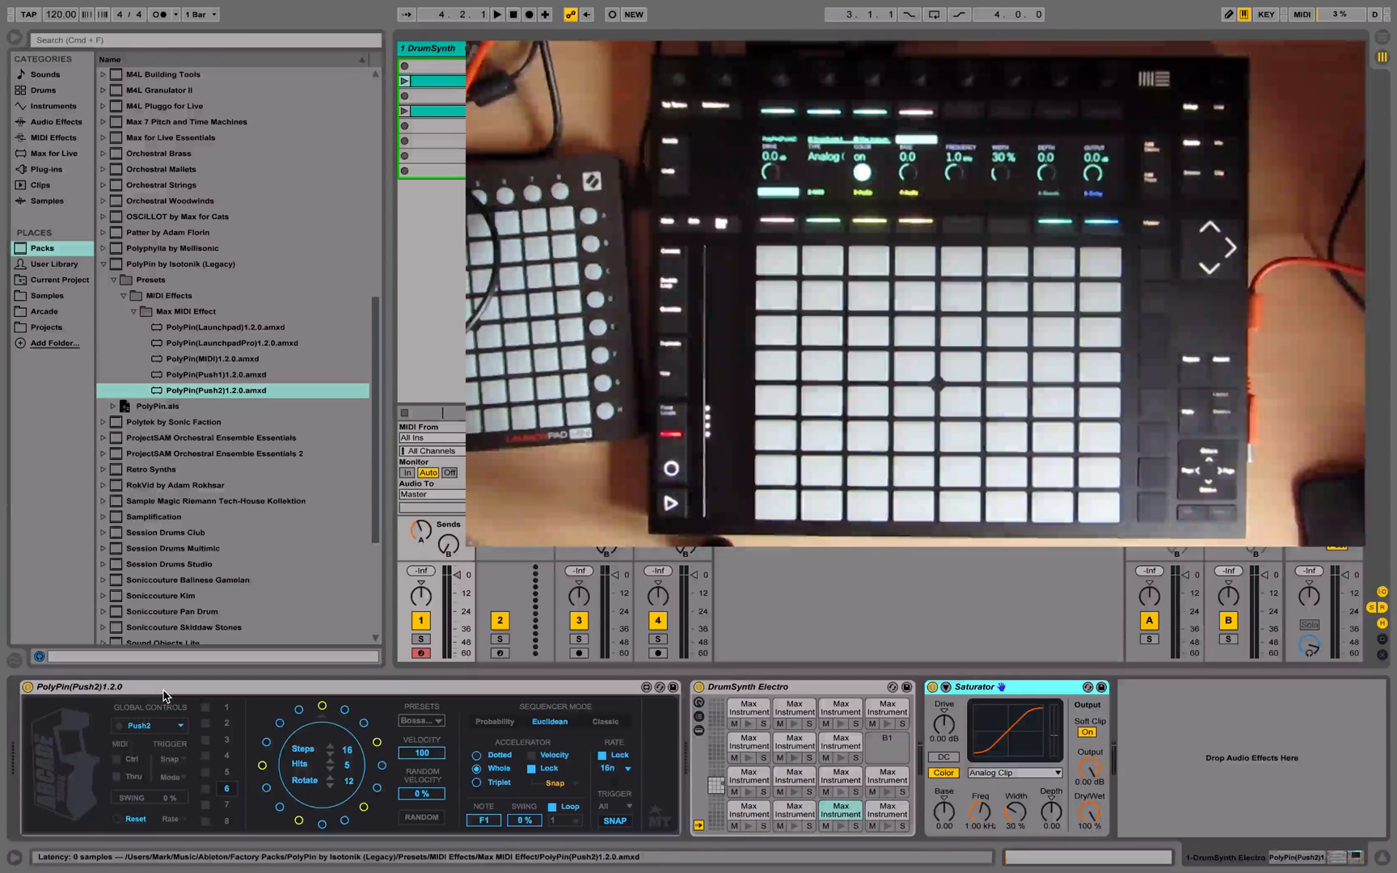
click(493, 721)
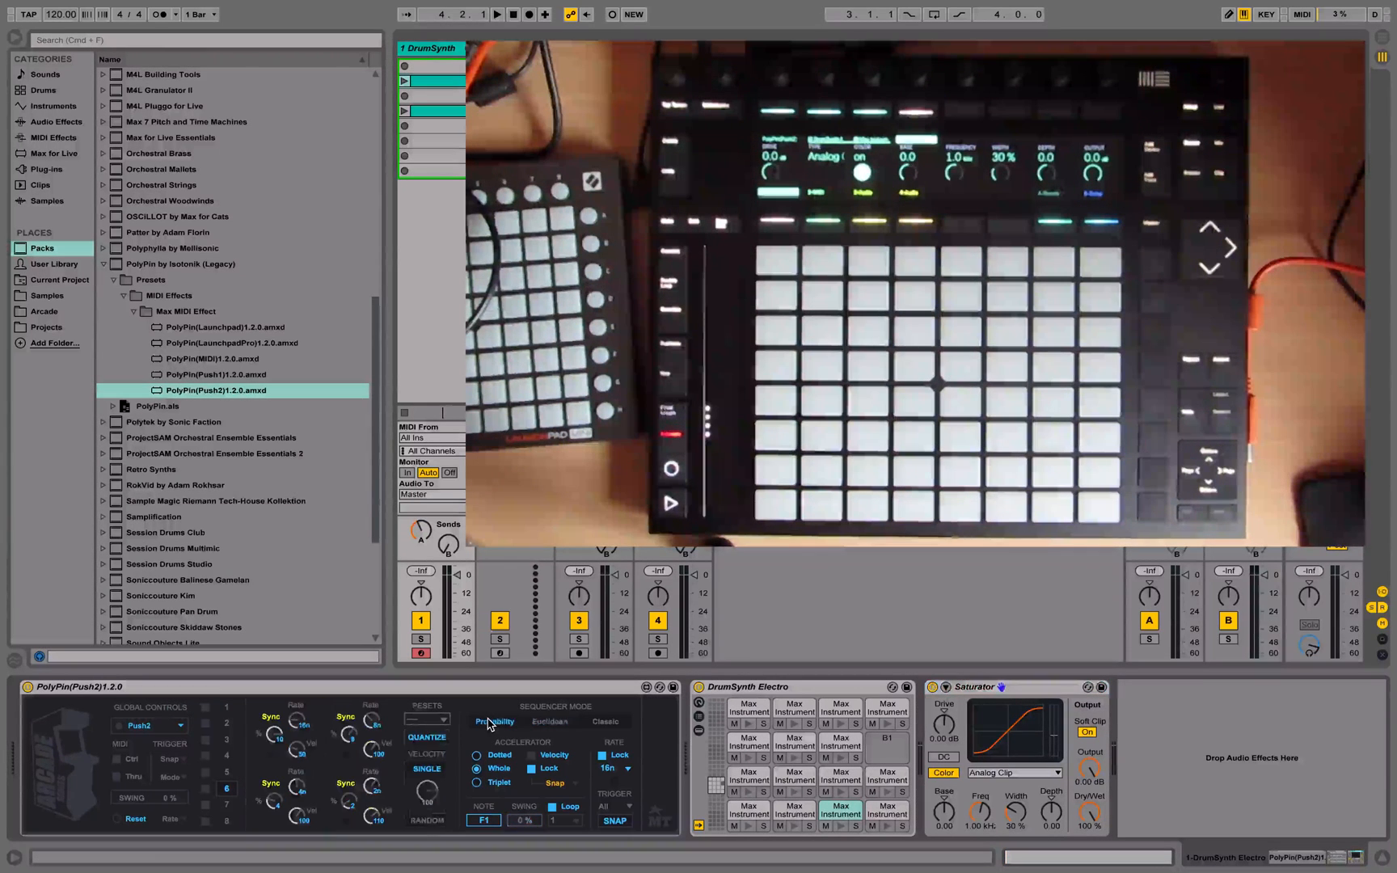
click(548, 721)
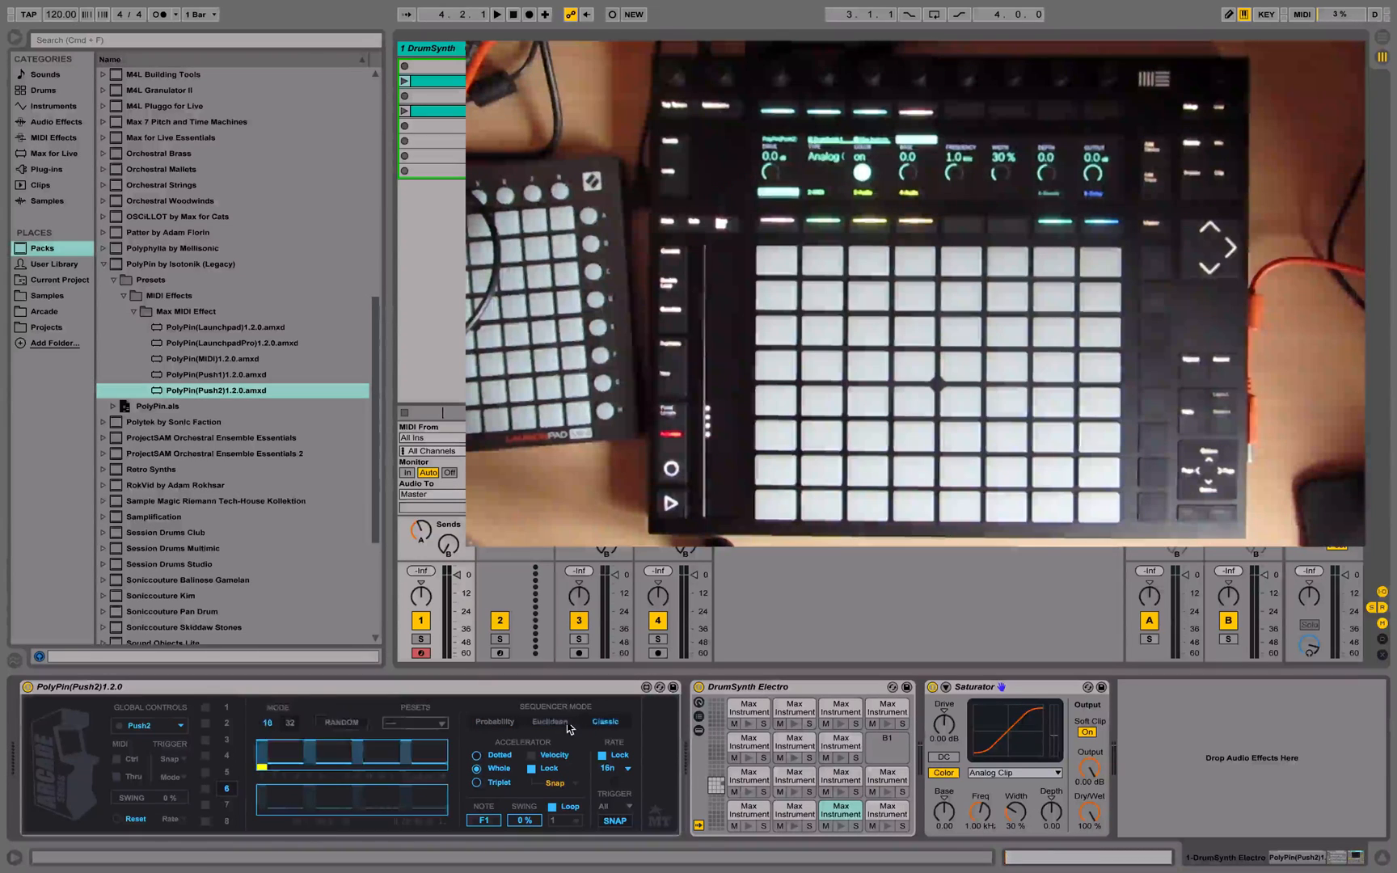
click(493, 721)
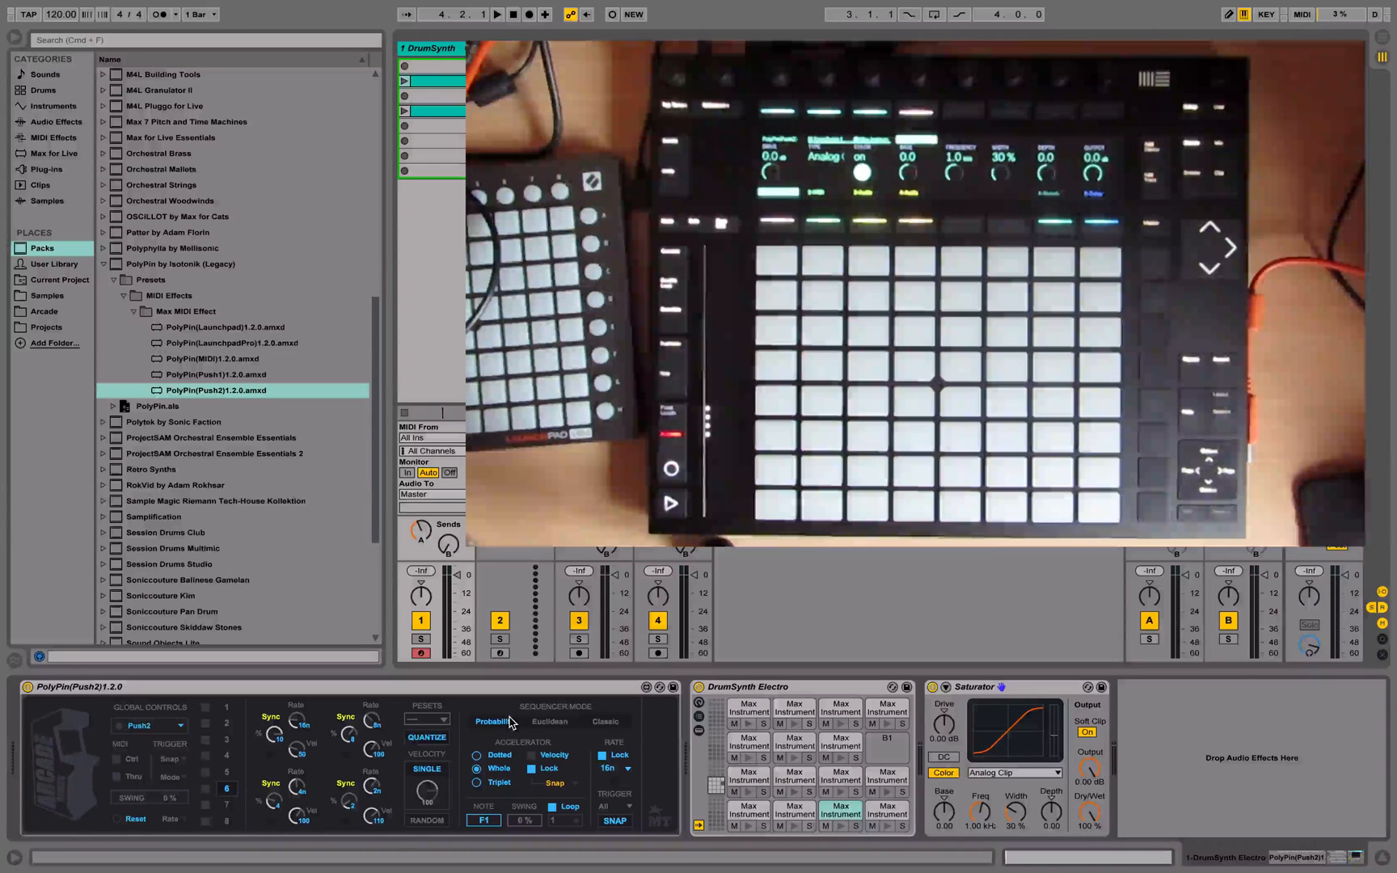
click(551, 721)
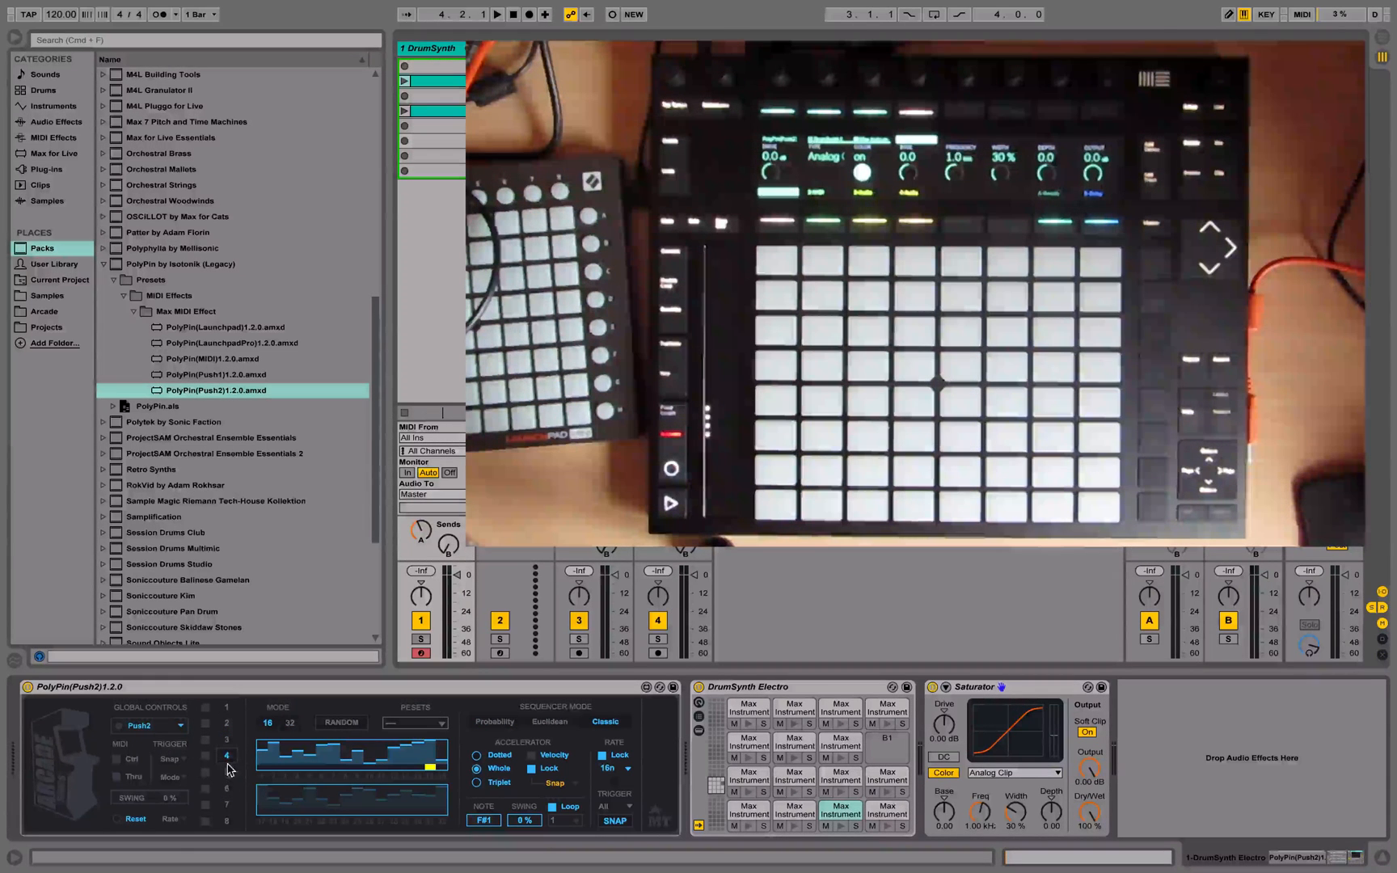
Step: Return the sequencer to Euclidean mode and bring up the sequence Rate choices during playback
click(550, 723)
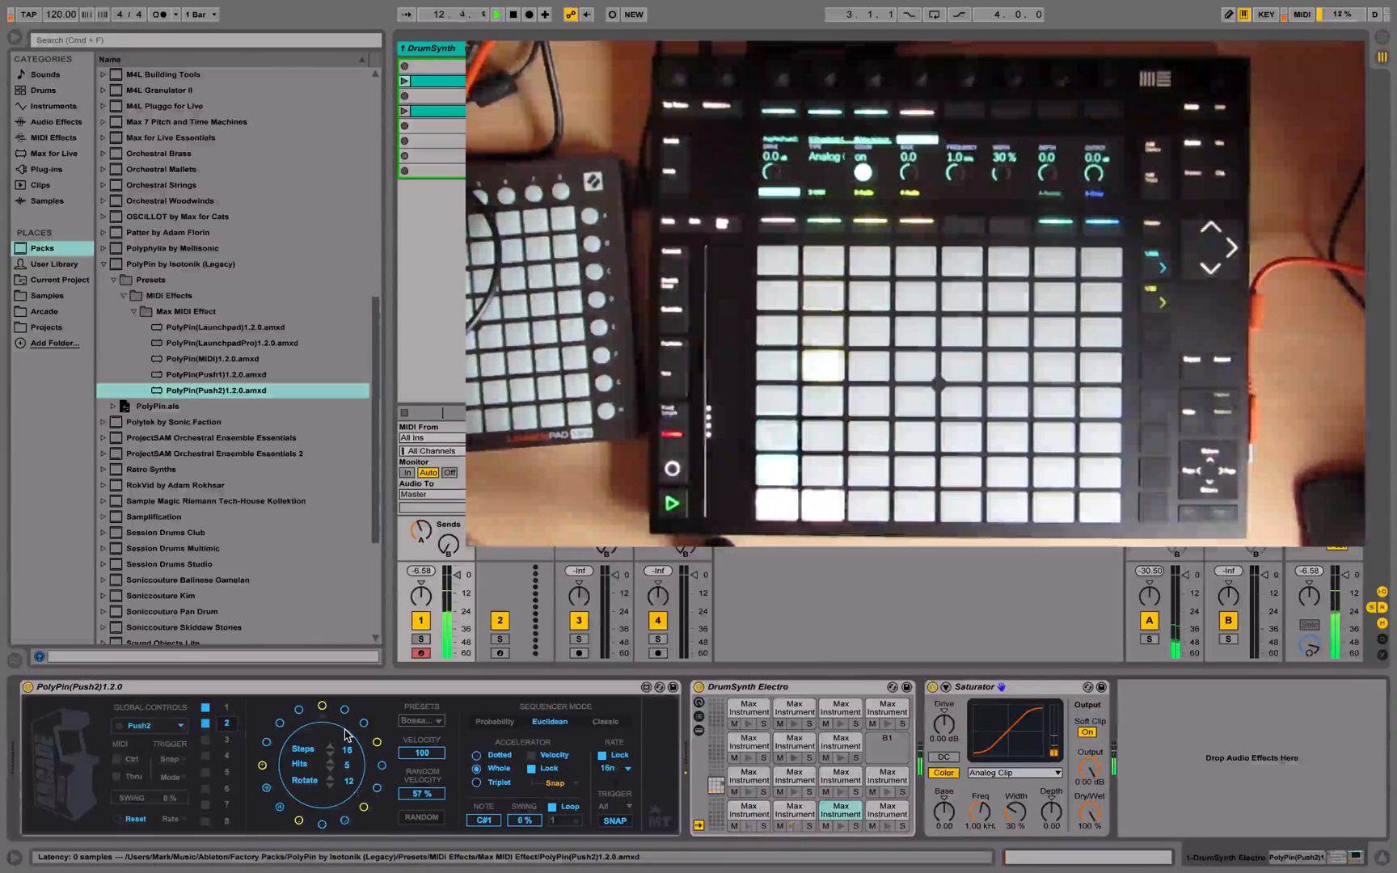
click(618, 768)
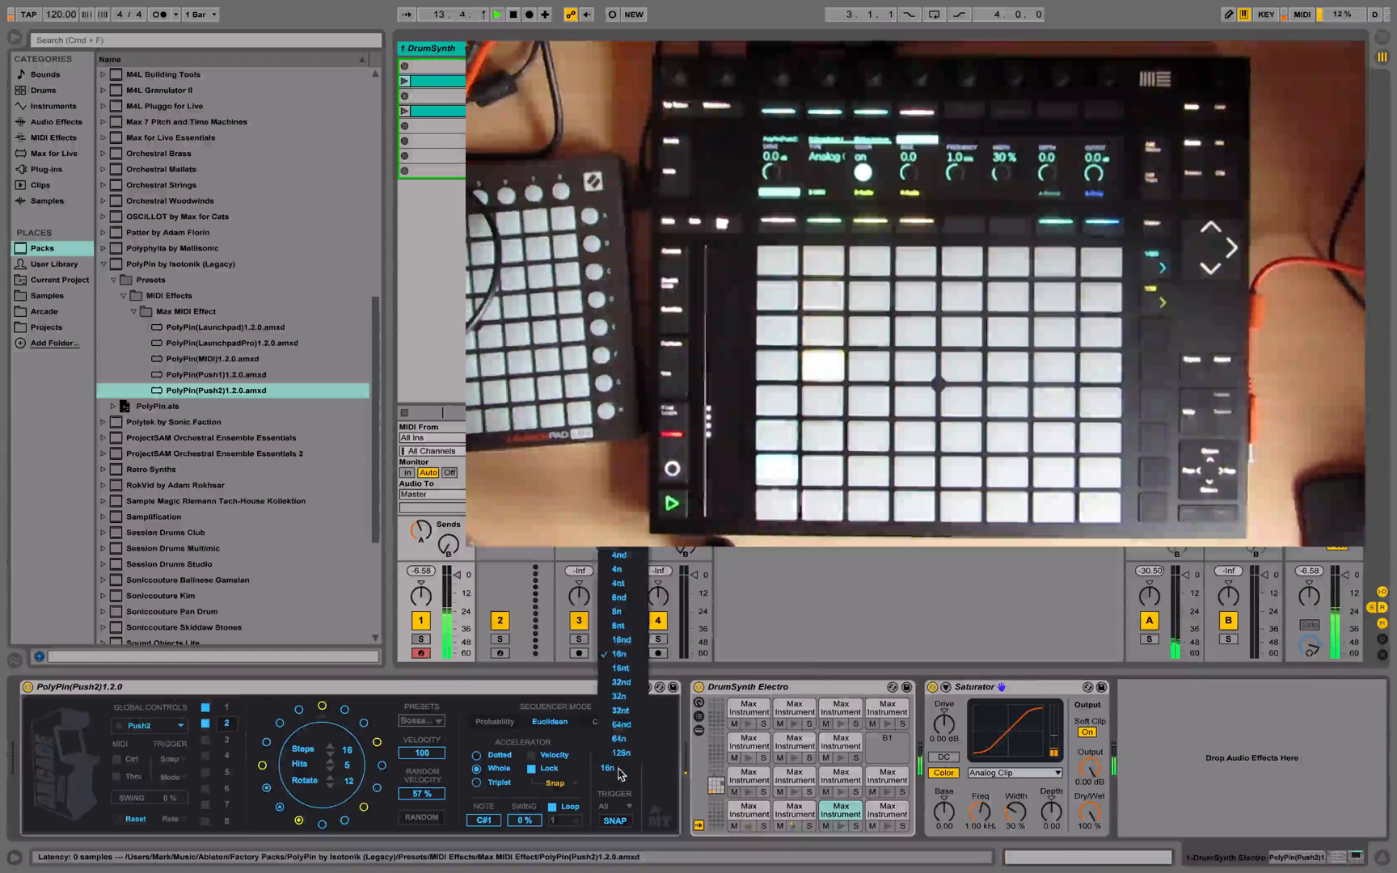